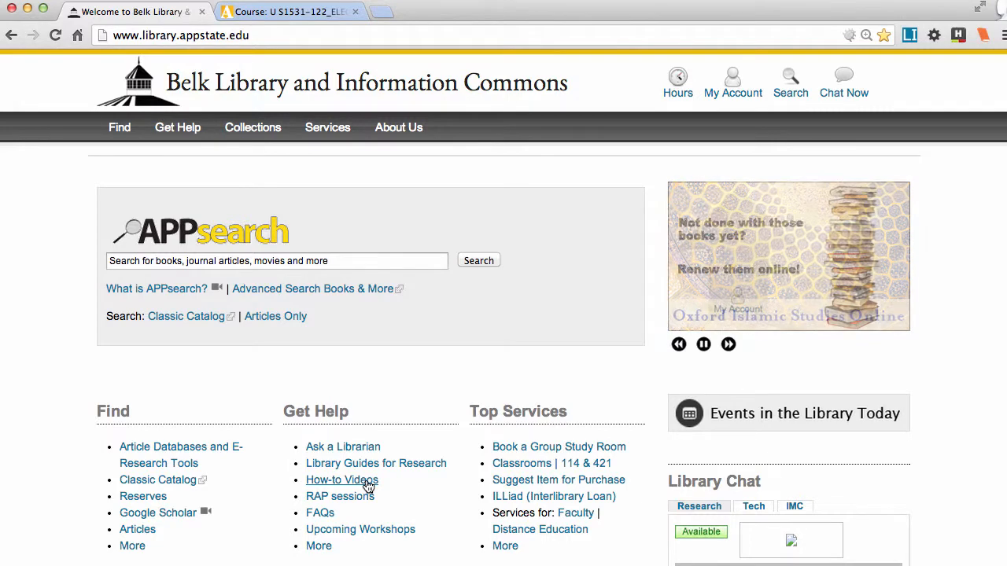
# - Browse the Belk Library video list by title, then return to How-to Video Tutorials
pyautogui.click(341, 479)
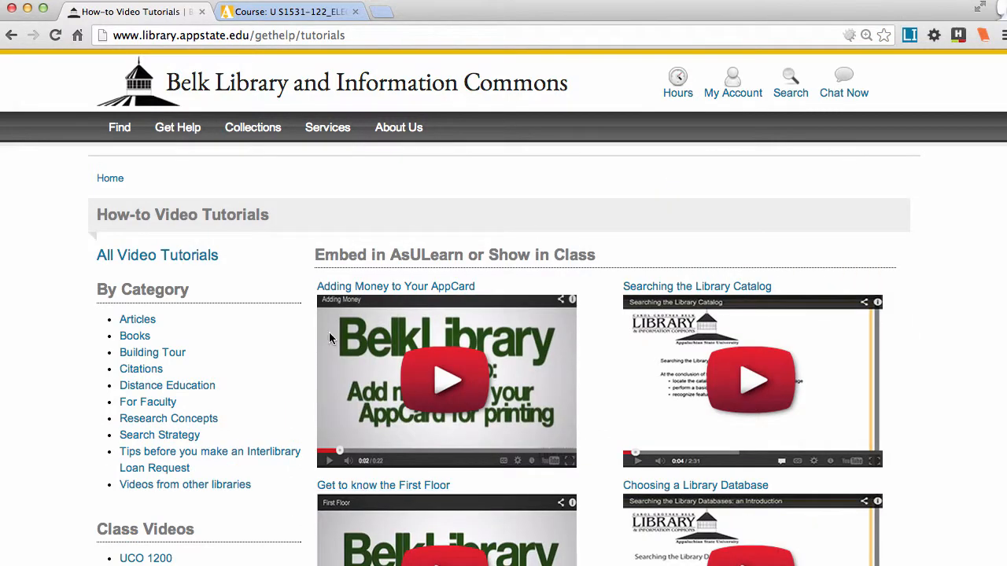
pyautogui.click(157, 254)
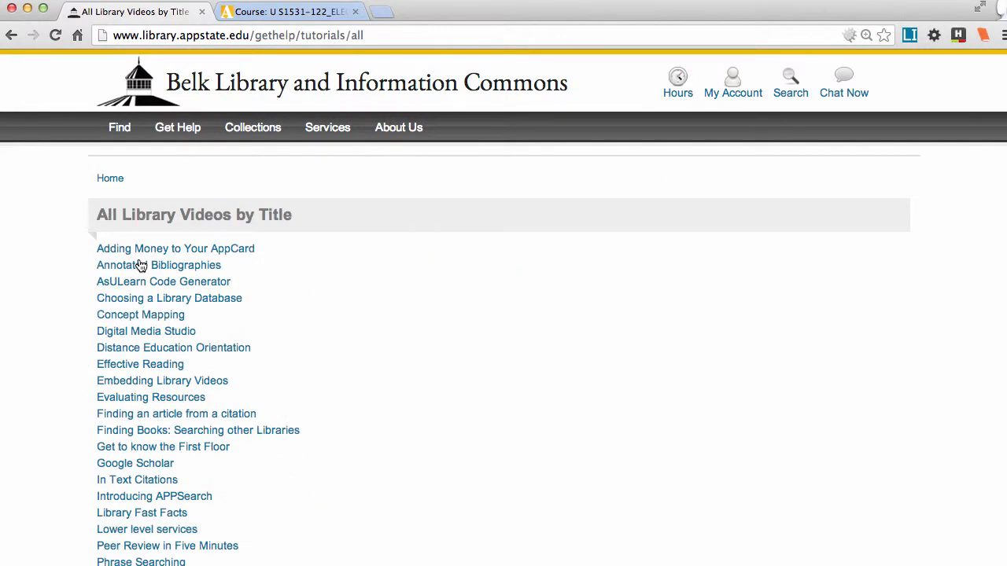
pyautogui.scroll(-3)
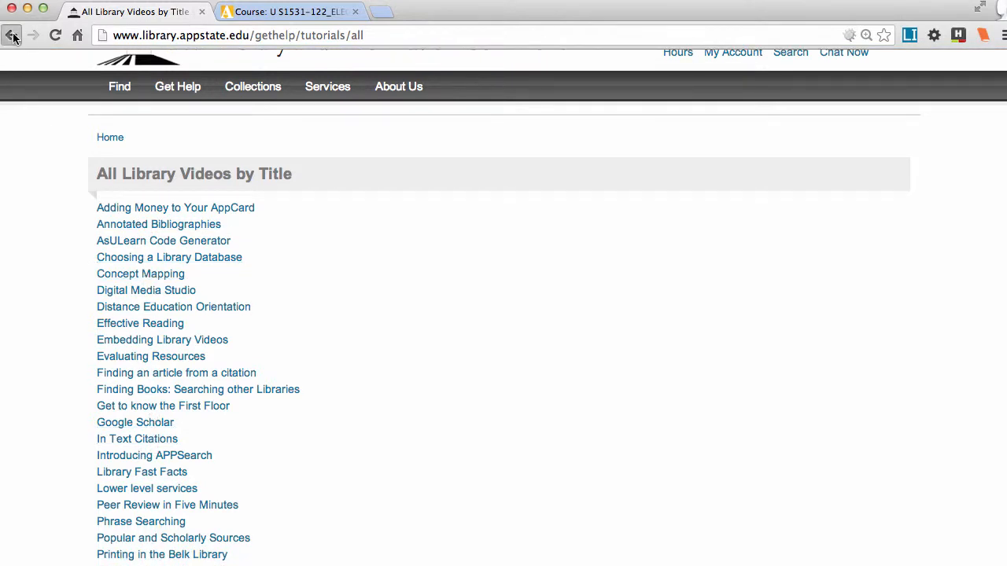
pyautogui.click(12, 35)
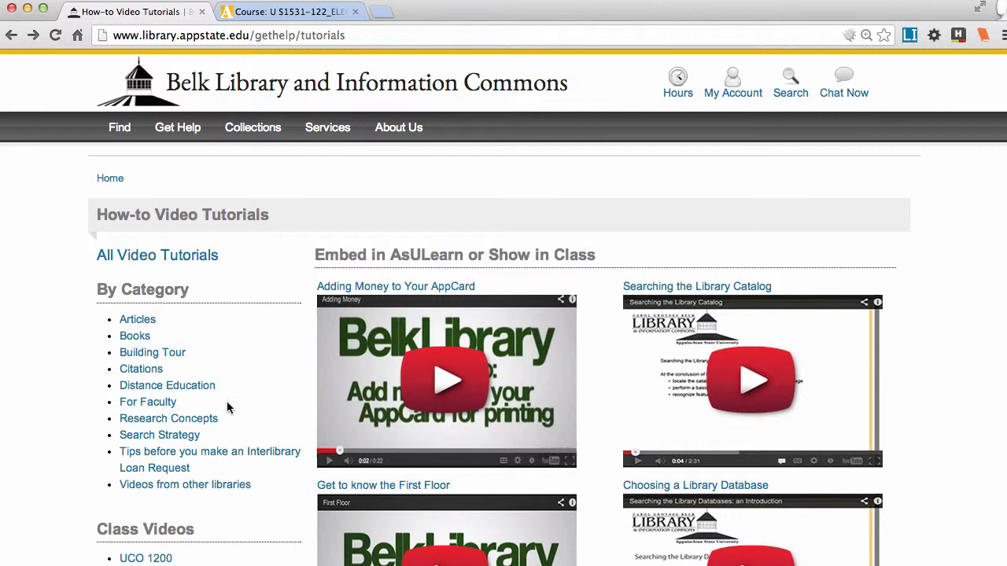
pyautogui.moveTo(138, 319)
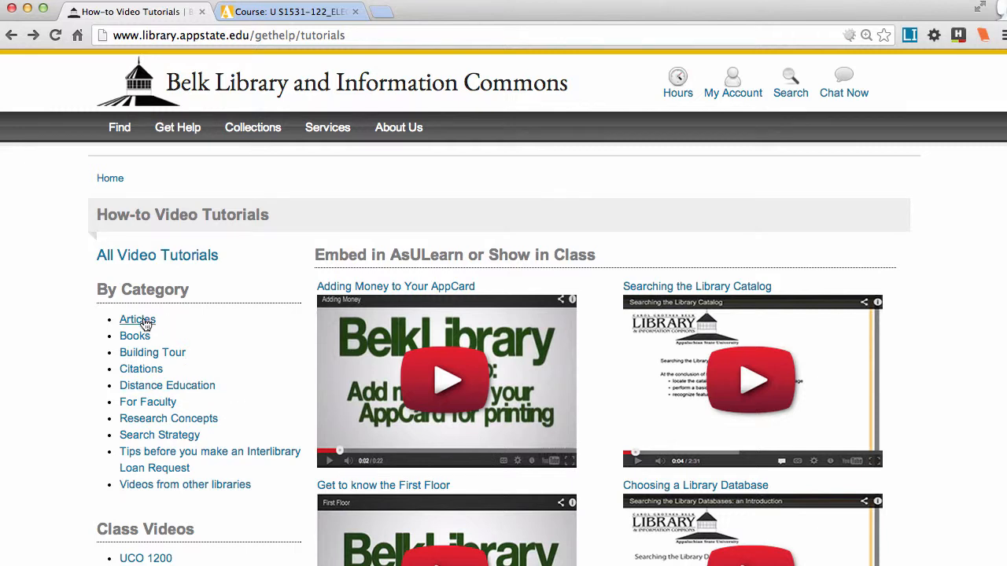
# - Show the Articles category tutorials and scroll down to Subject Searching
pyautogui.click(138, 320)
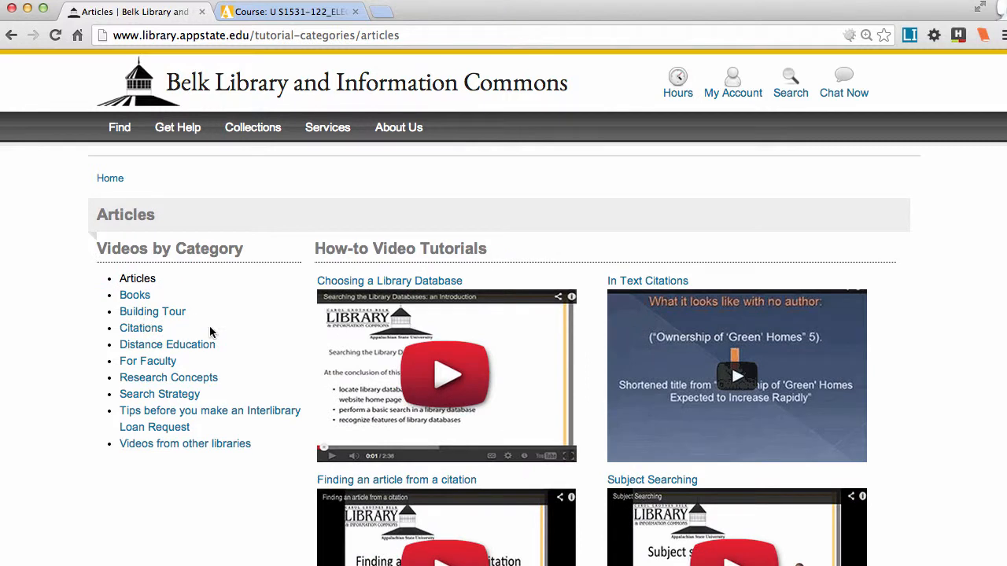
pyautogui.scroll(-3)
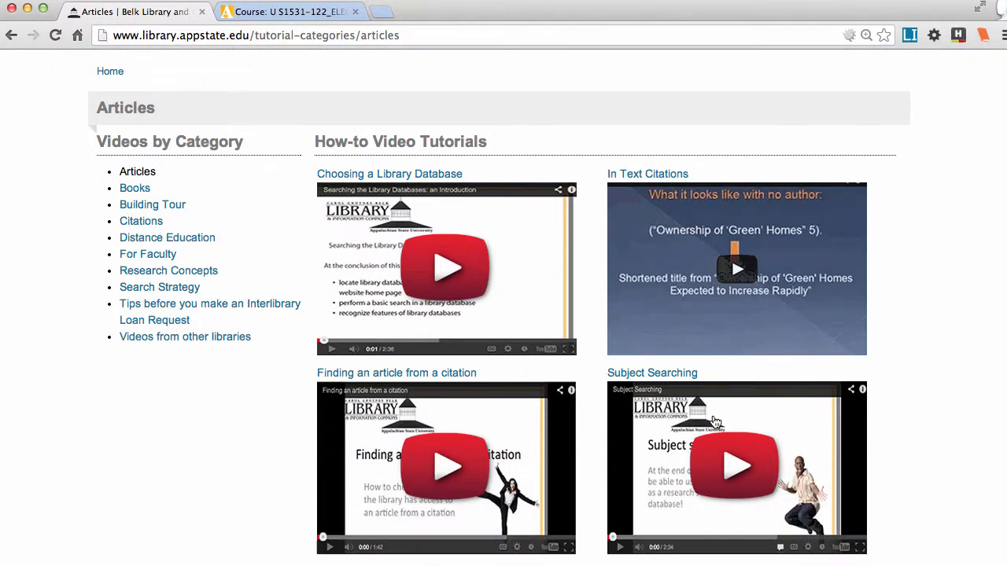
pyautogui.moveTo(653, 373)
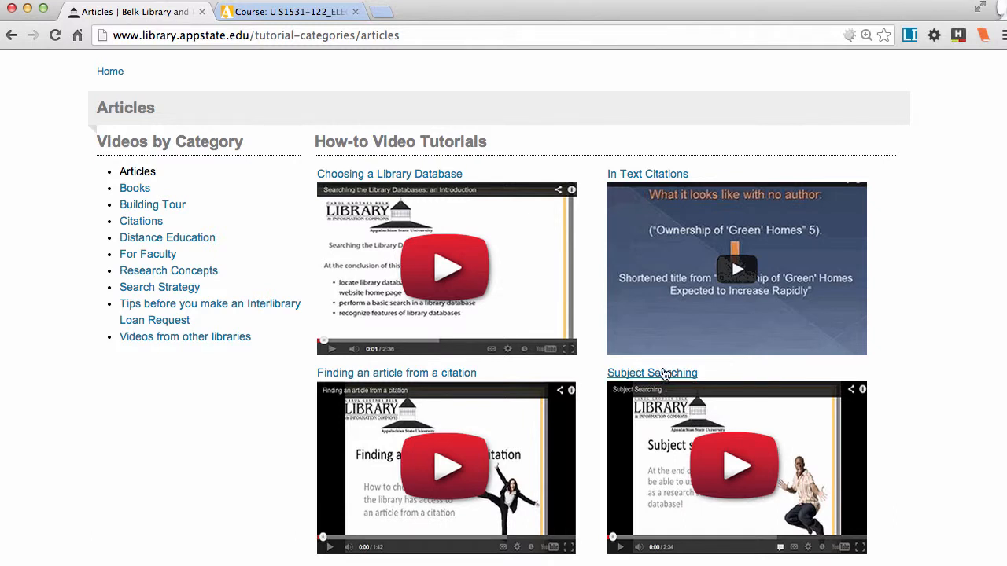
pyautogui.moveTo(661, 377)
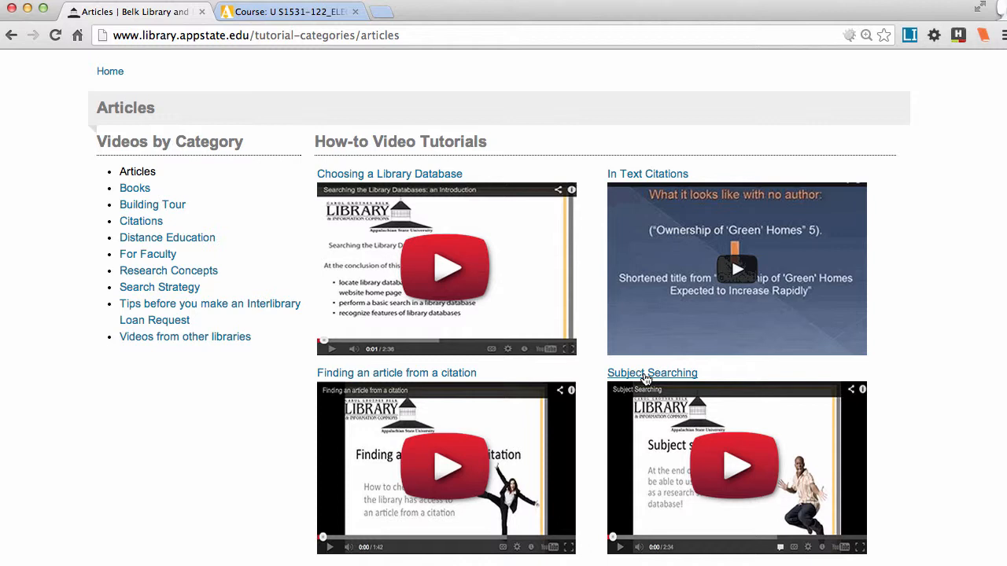
# - Open the Subject Searching tutorial page and load its video
pyautogui.click(653, 373)
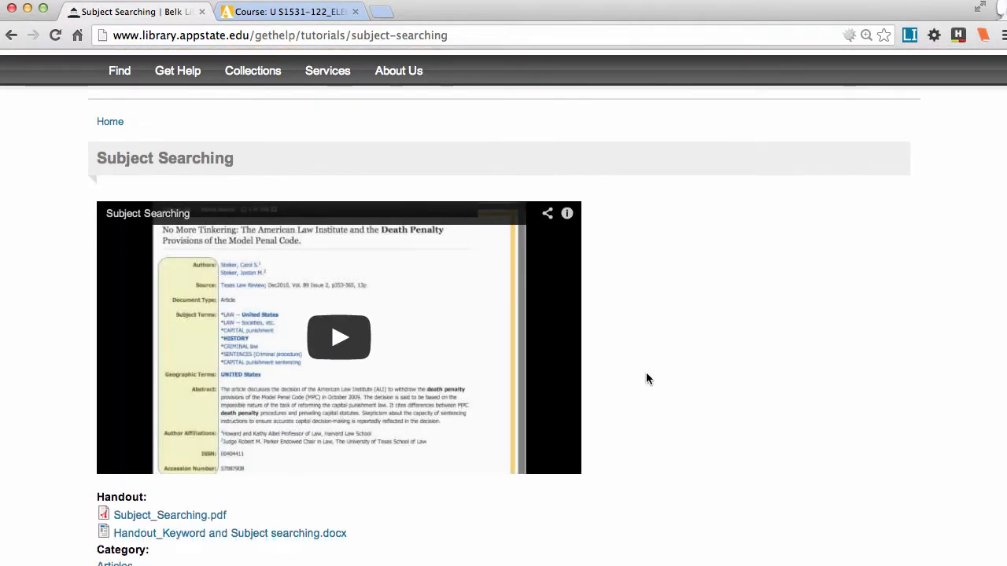
pyautogui.moveTo(425, 360)
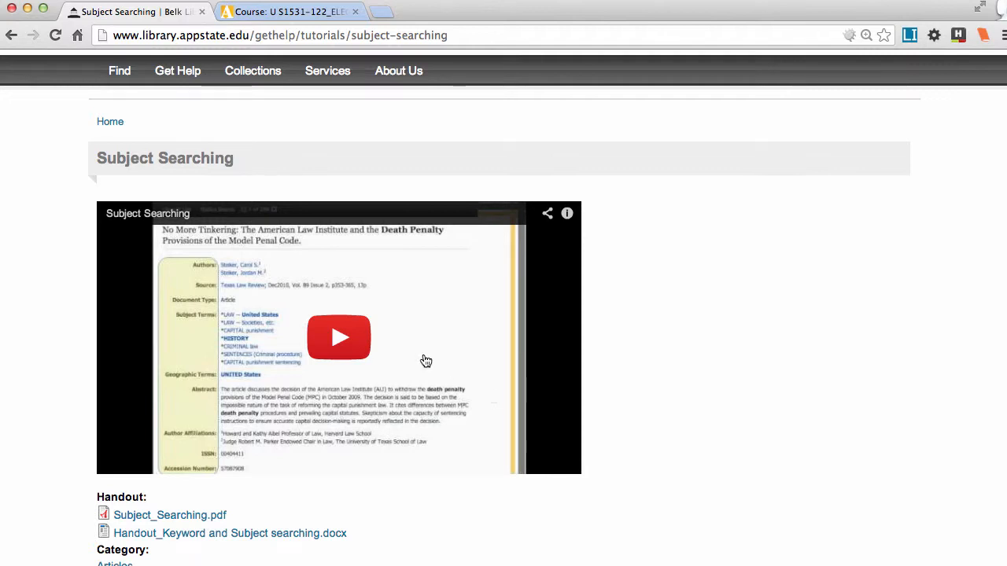
pyautogui.moveTo(338, 339)
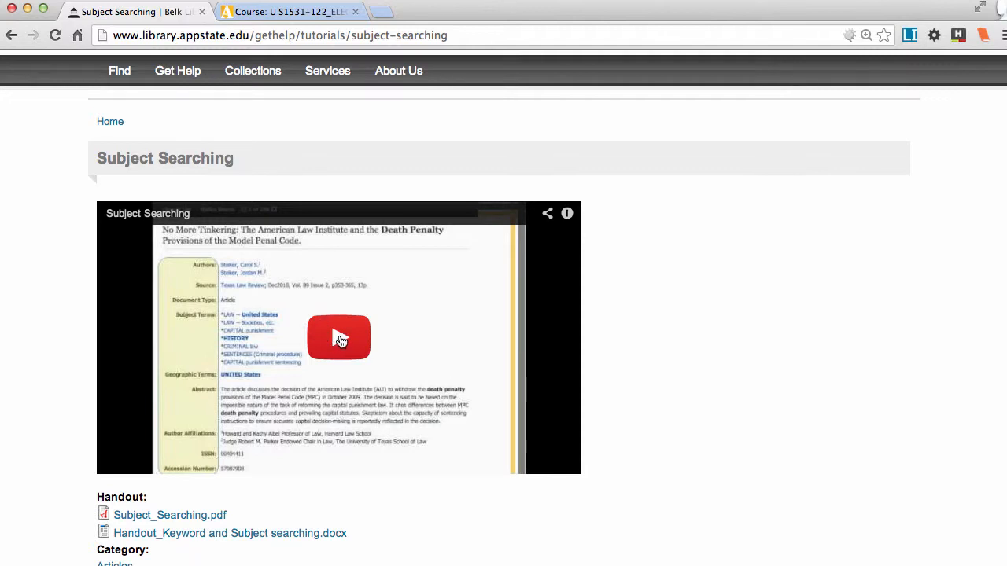
pyautogui.click(338, 337)
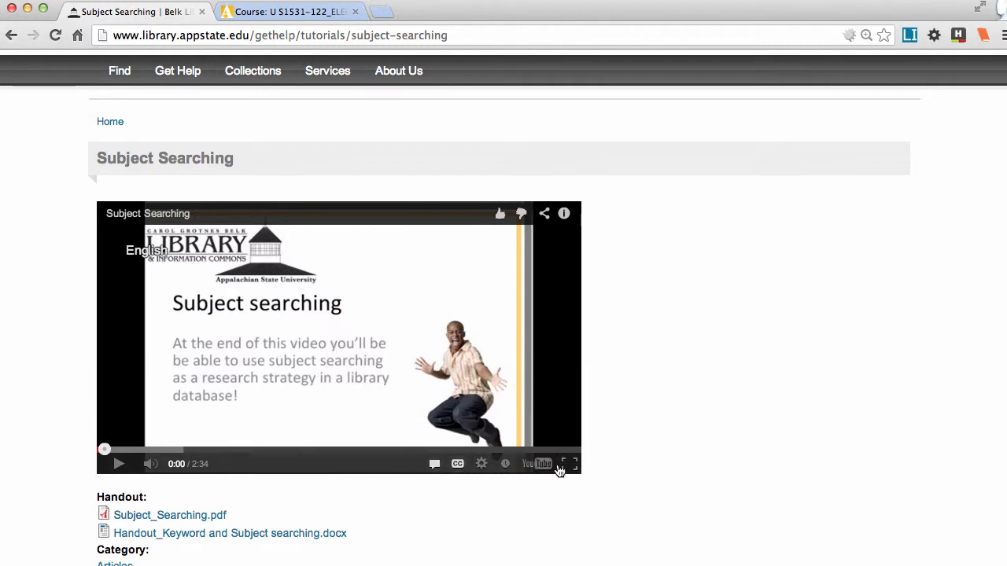
pyautogui.moveTo(538, 464)
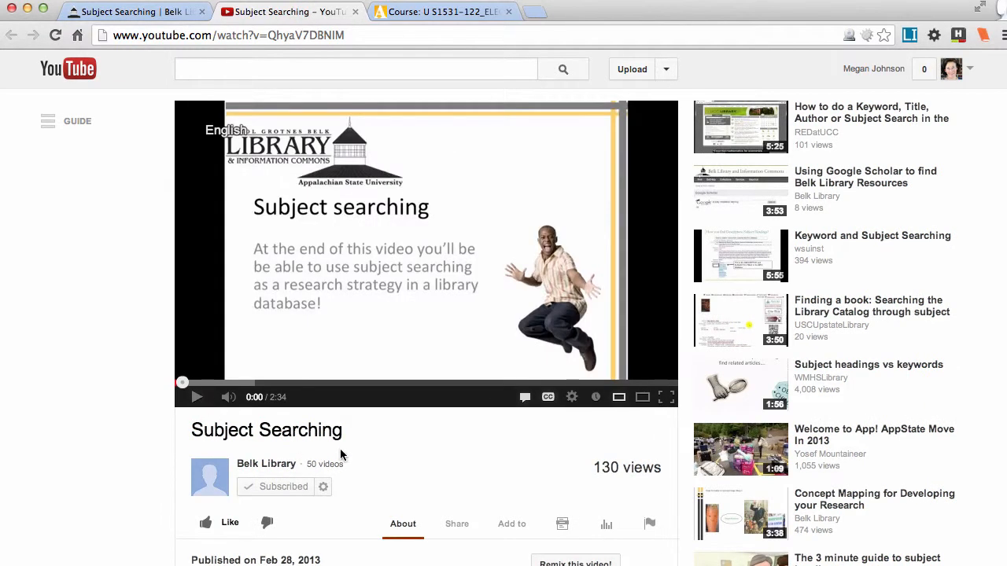
pyautogui.click(457, 435)
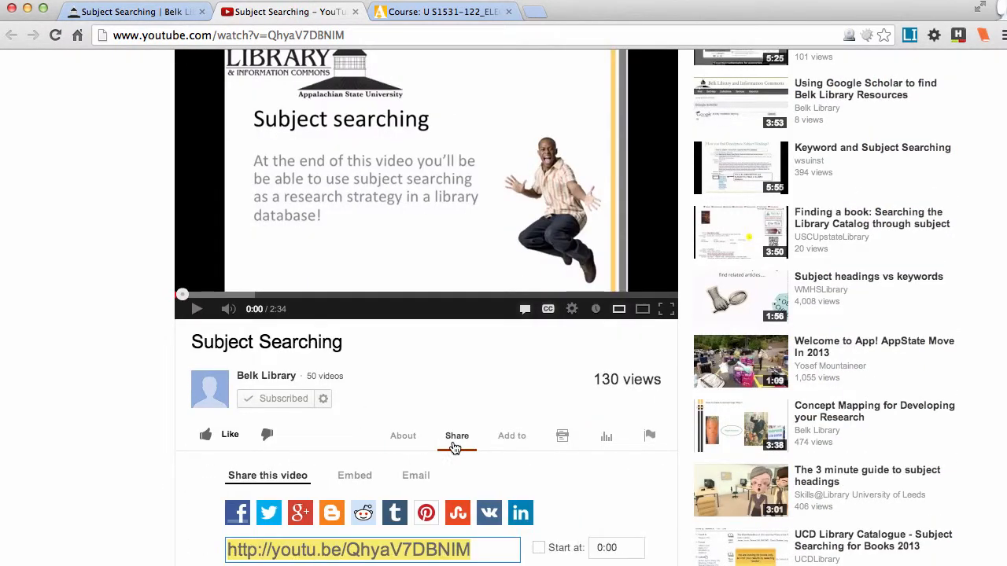
pyautogui.scroll(-3)
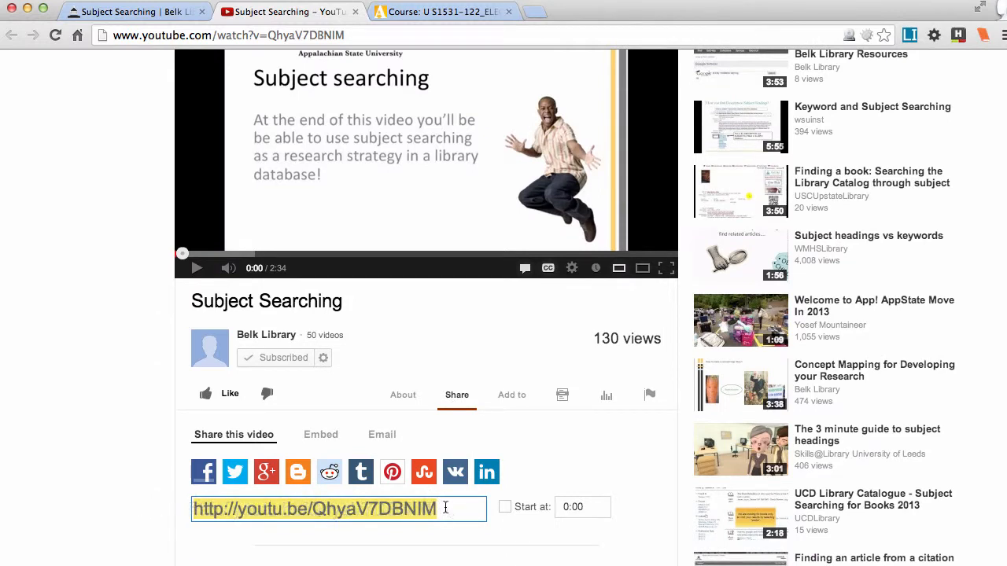
pyautogui.moveTo(487, 245)
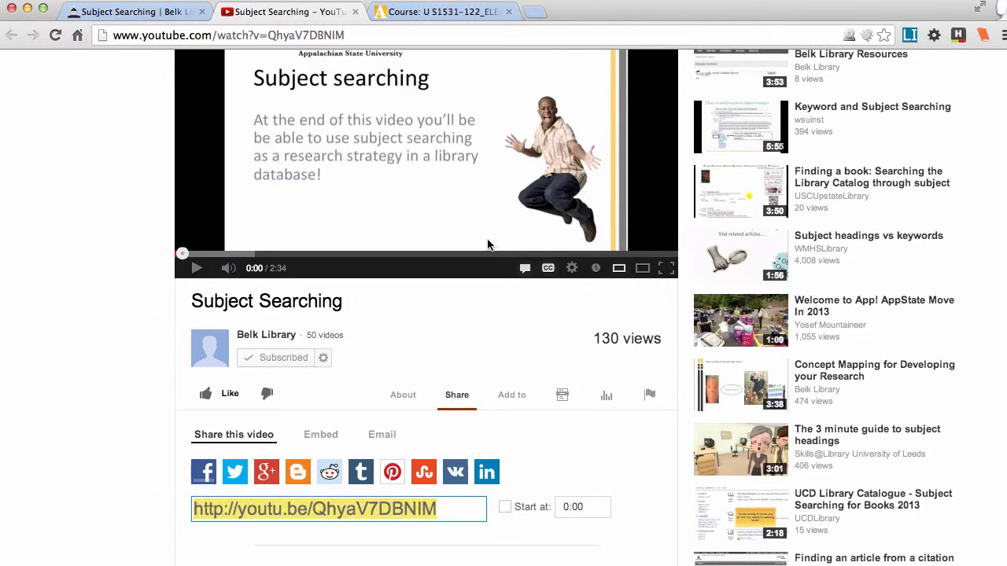
# - Switch to the Electronic Research Skills course tab and scroll to the April weeks
pyautogui.click(443, 11)
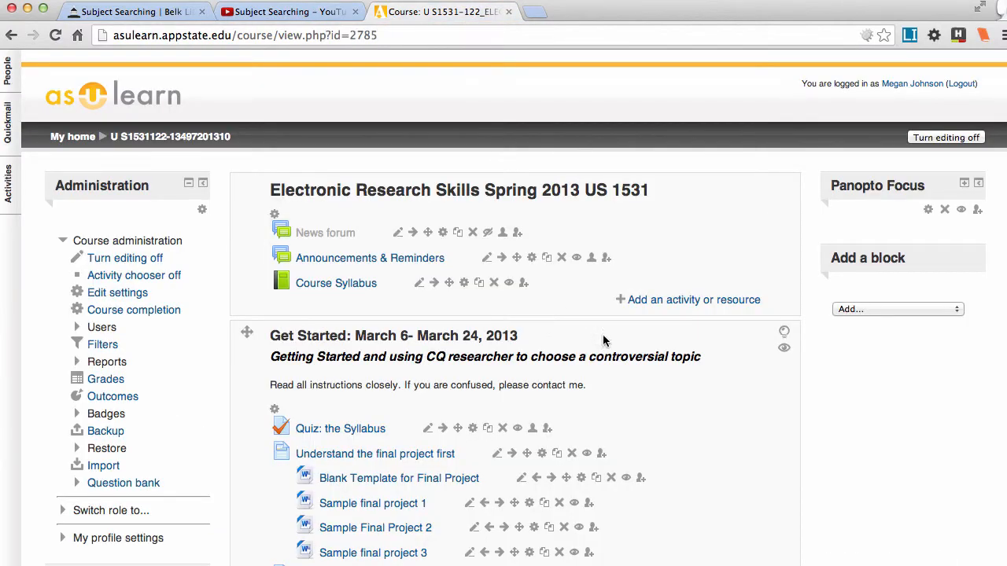
pyautogui.scroll(-3)
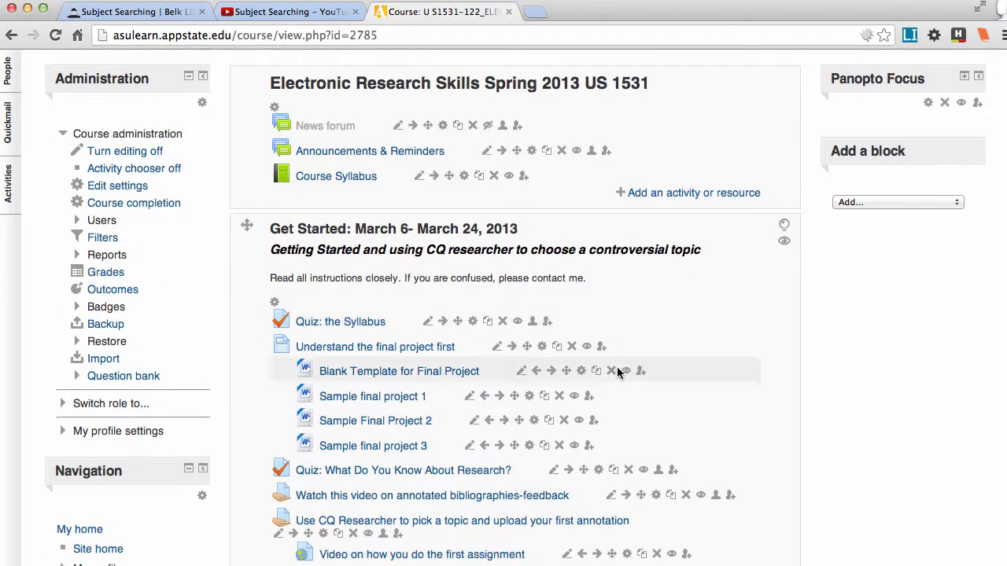
pyautogui.scroll(-3)
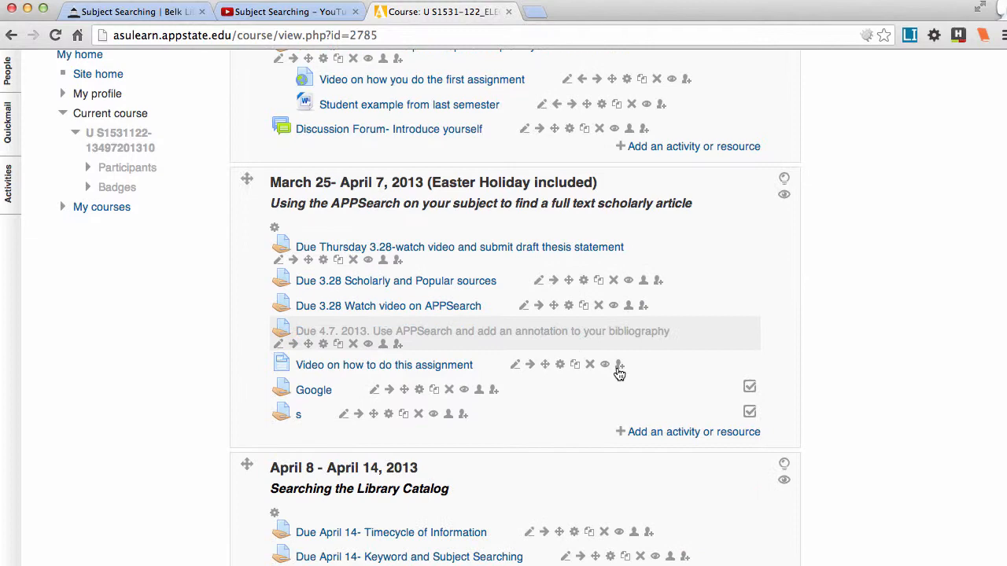
pyautogui.scroll(-3)
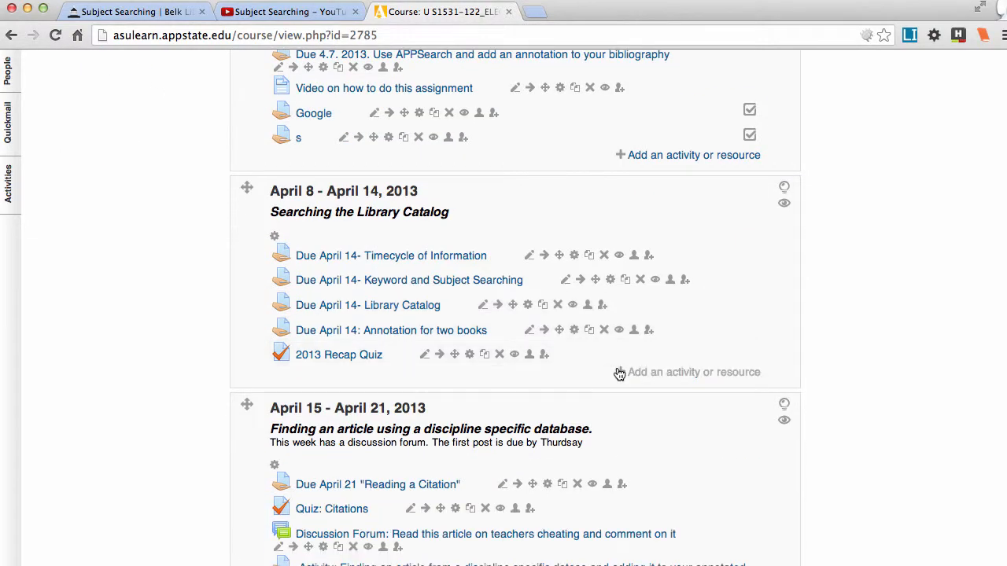
pyautogui.scroll(-3)
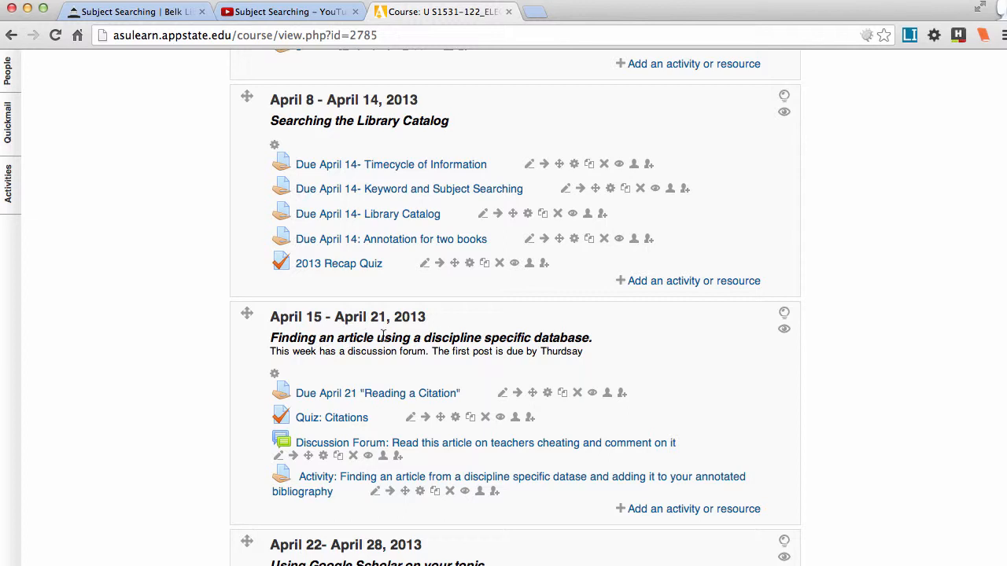
pyautogui.moveTo(724, 509)
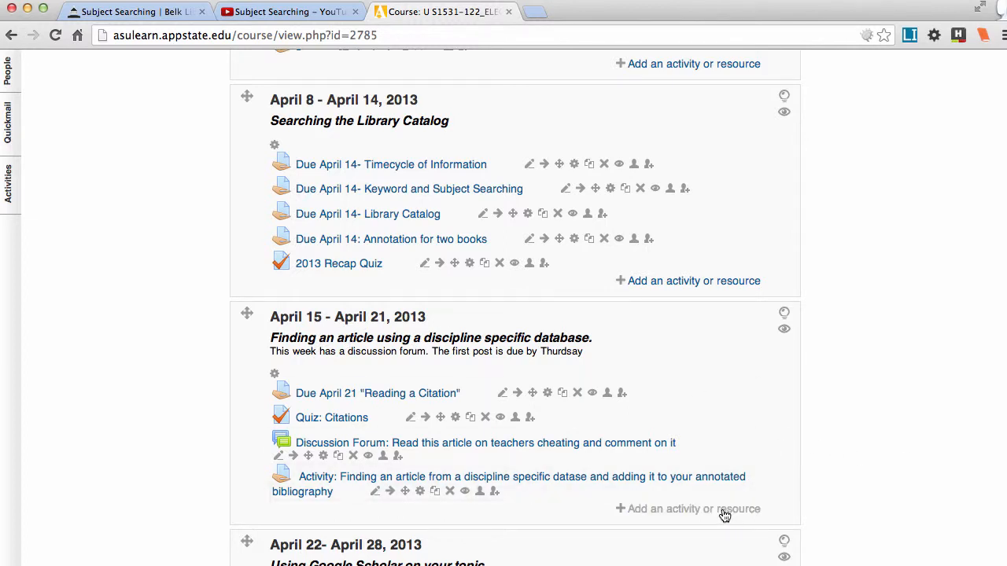
# - Add an Assignment activity to the April 15 – April 21 week
pyautogui.click(693, 509)
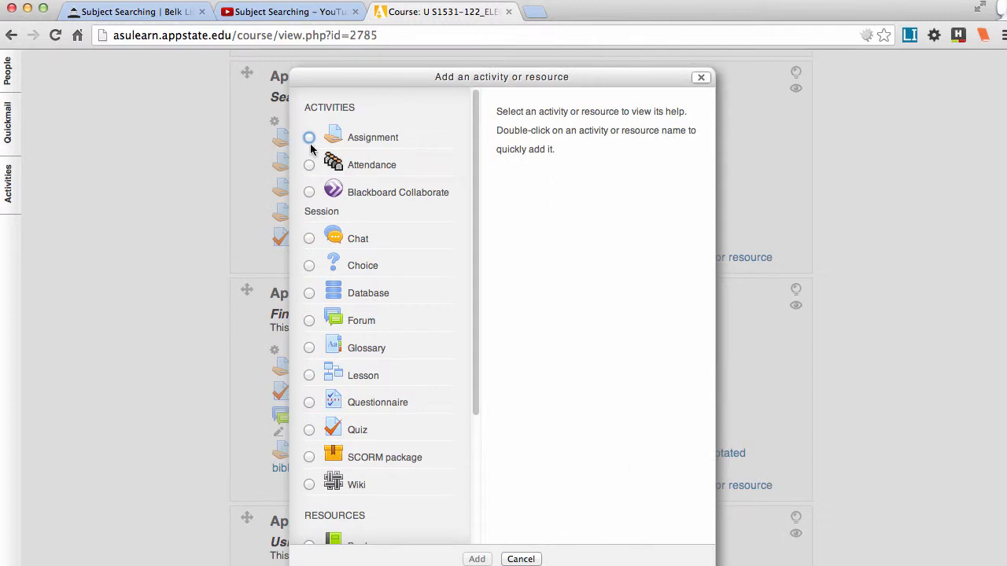
pyautogui.click(308, 137)
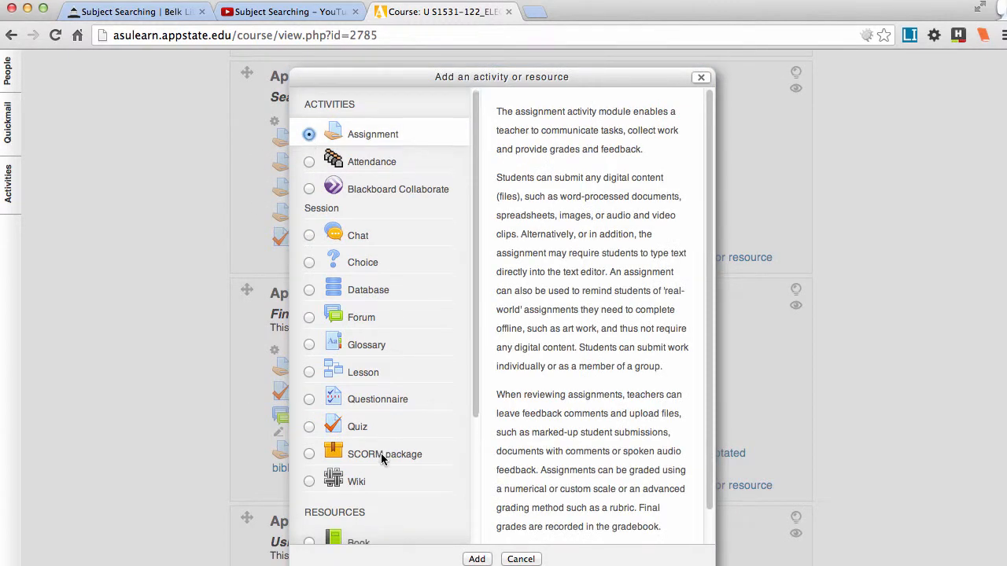
pyautogui.scroll(-3)
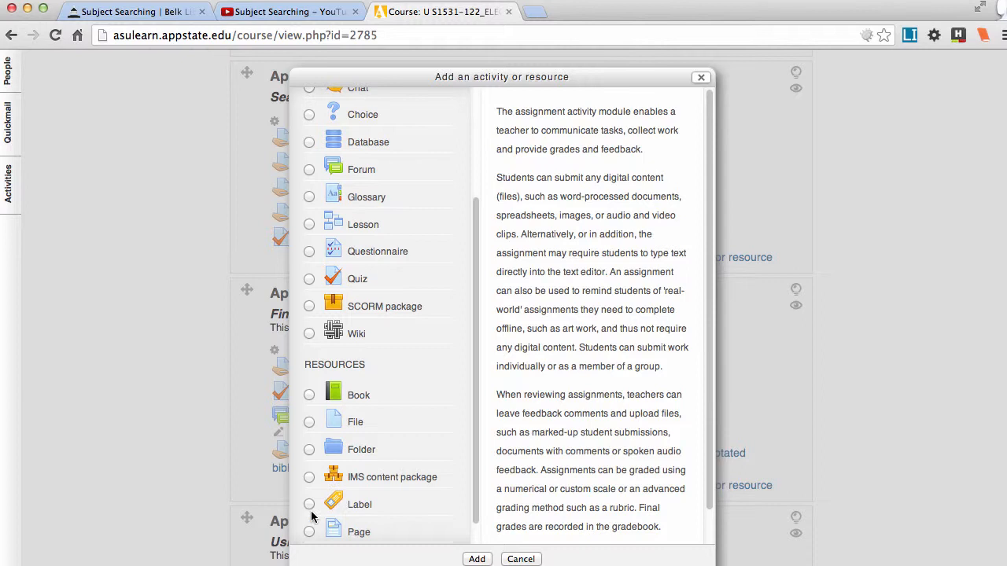
pyautogui.scroll(3)
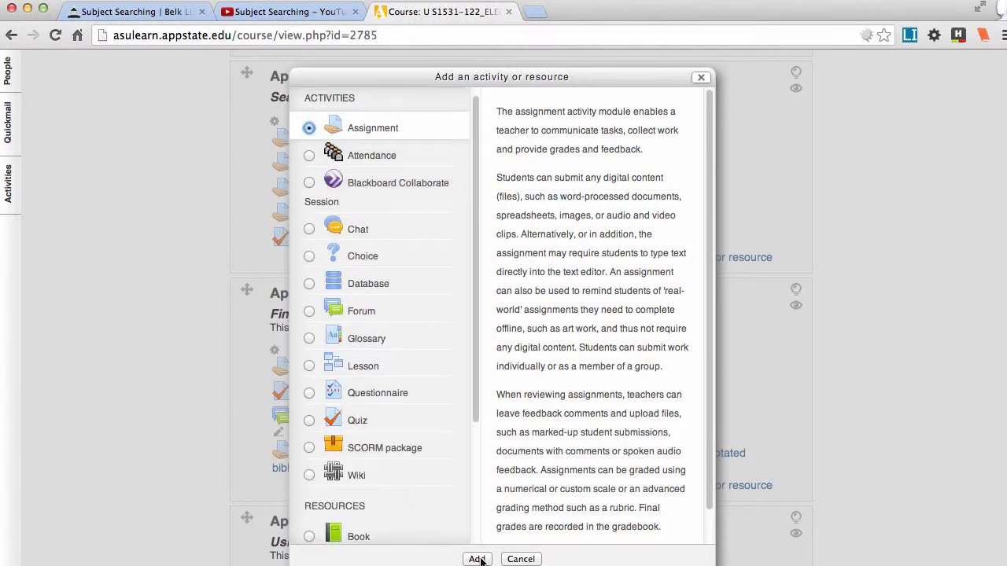
pyautogui.click(477, 559)
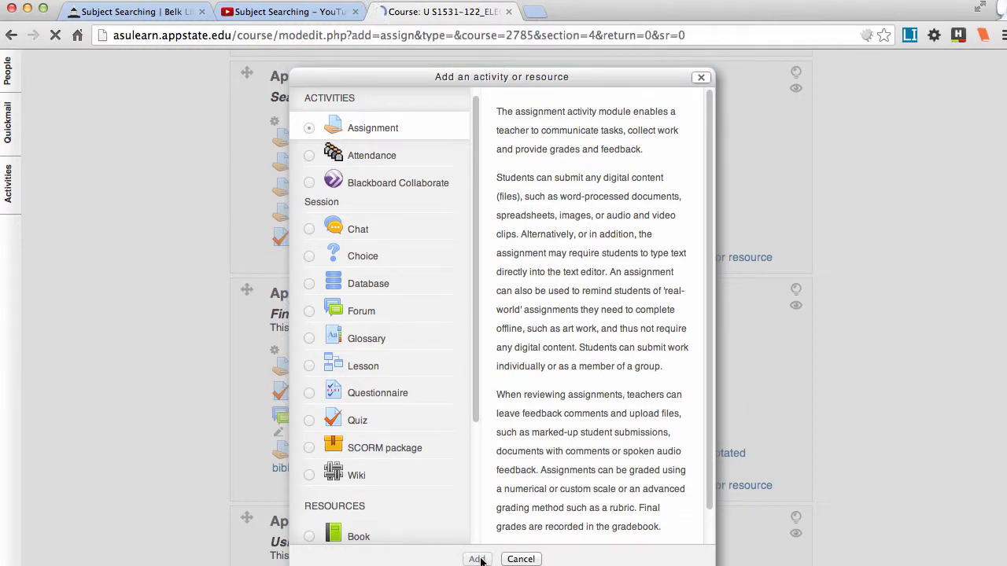
# - Enter 'Sub' as the assignment name
pyautogui.click(476, 559)
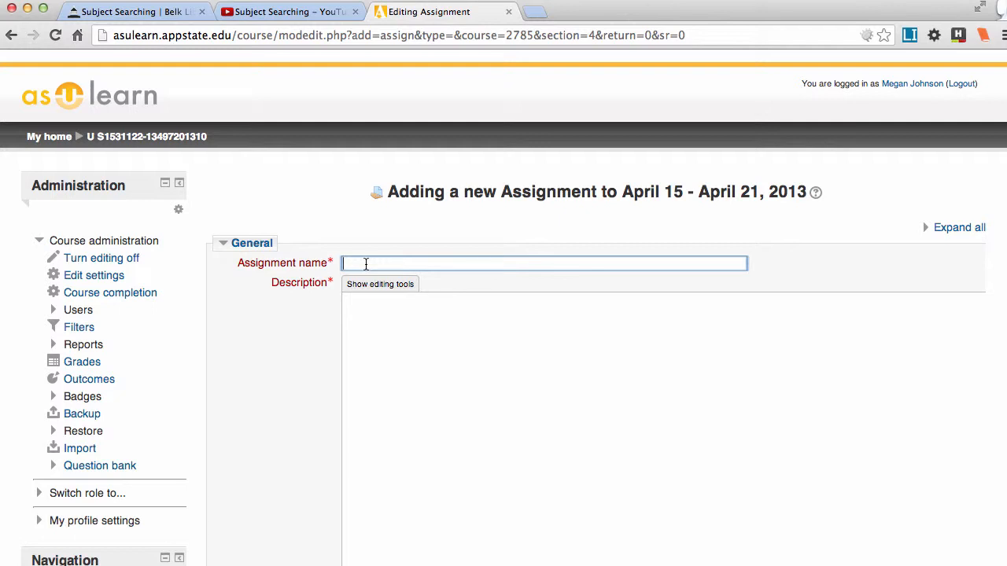
pyautogui.write('Su')
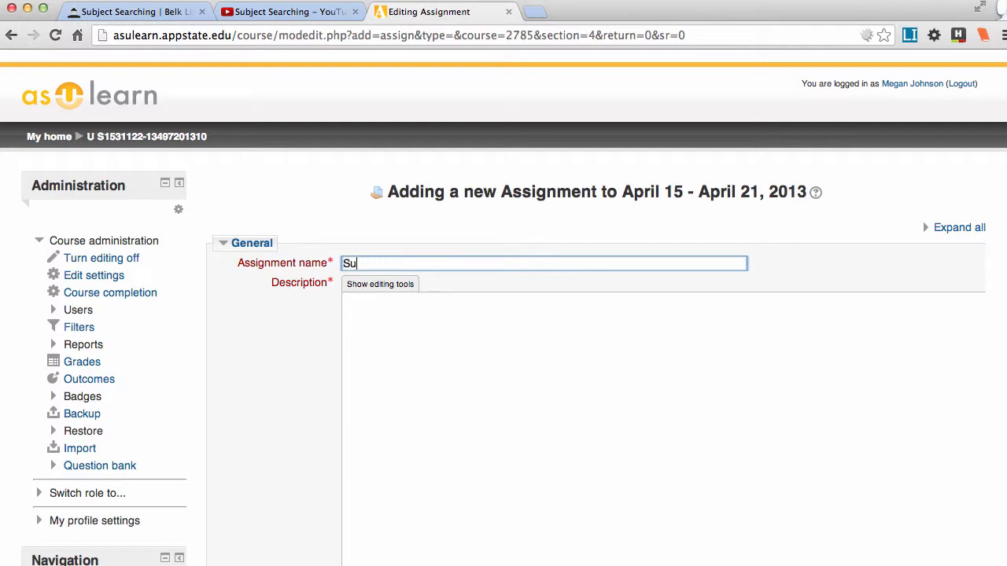
pyautogui.write('b')
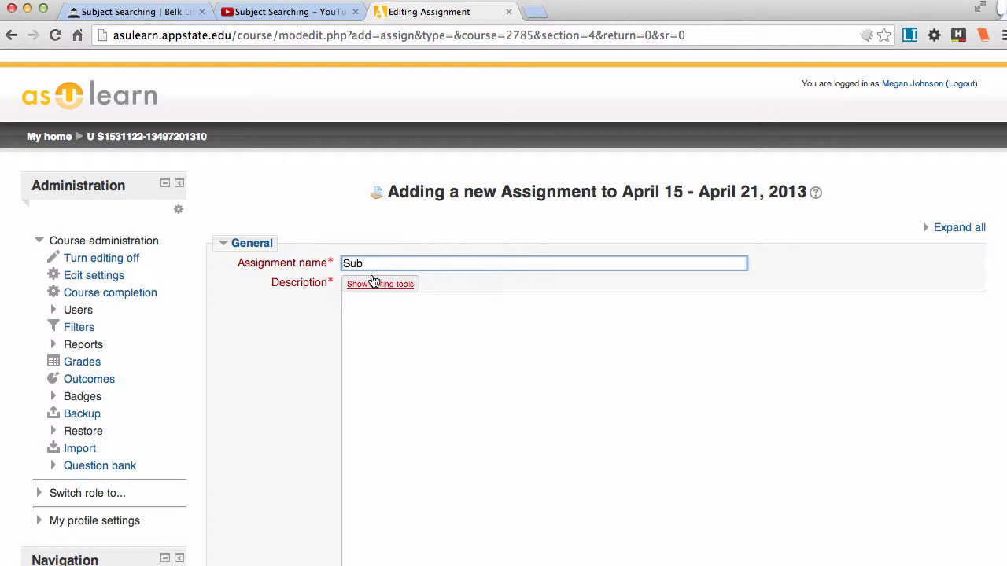
pyautogui.moveTo(380, 285)
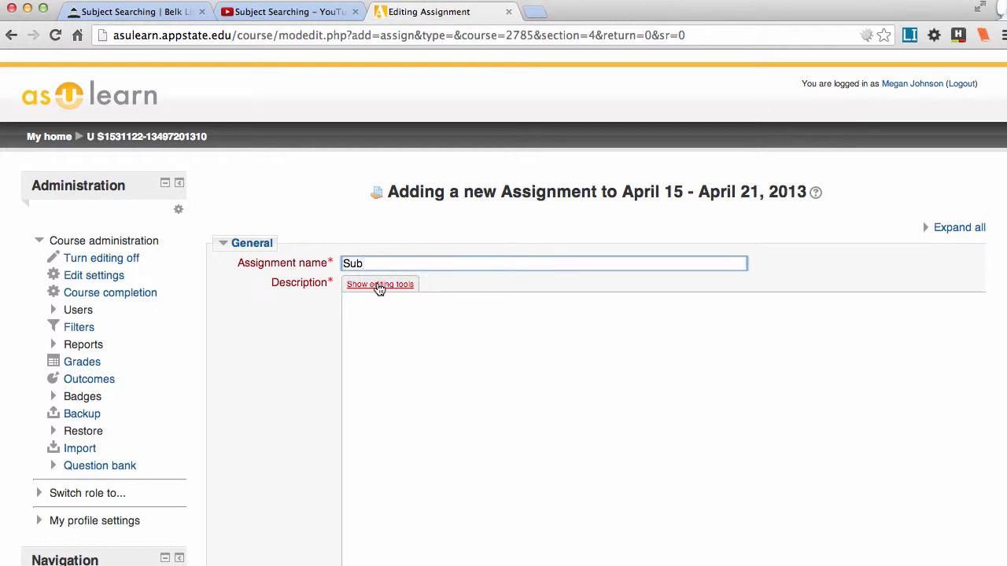
pyautogui.click(380, 284)
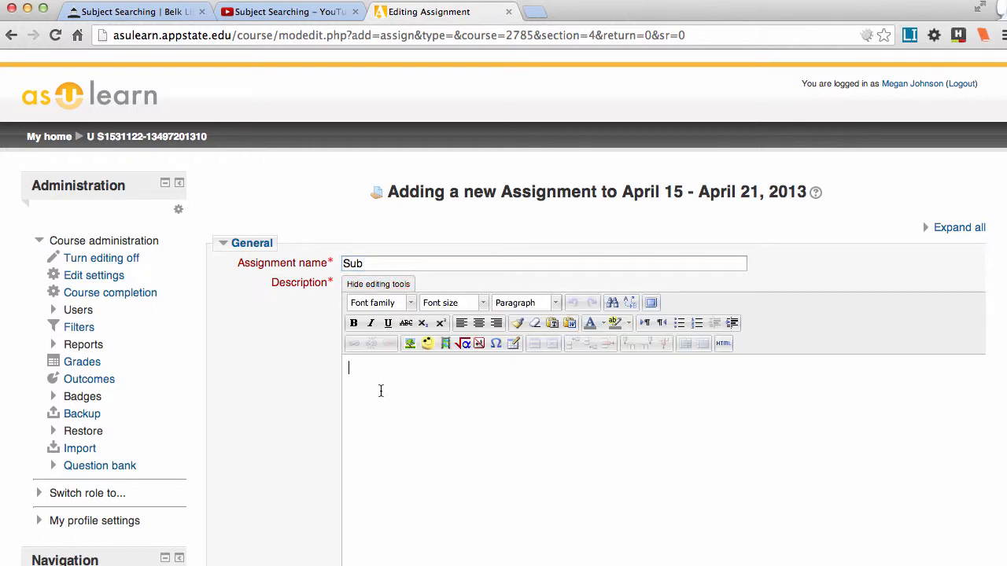
pyautogui.write('http://youtu.be/QhyaV7DBNlM')
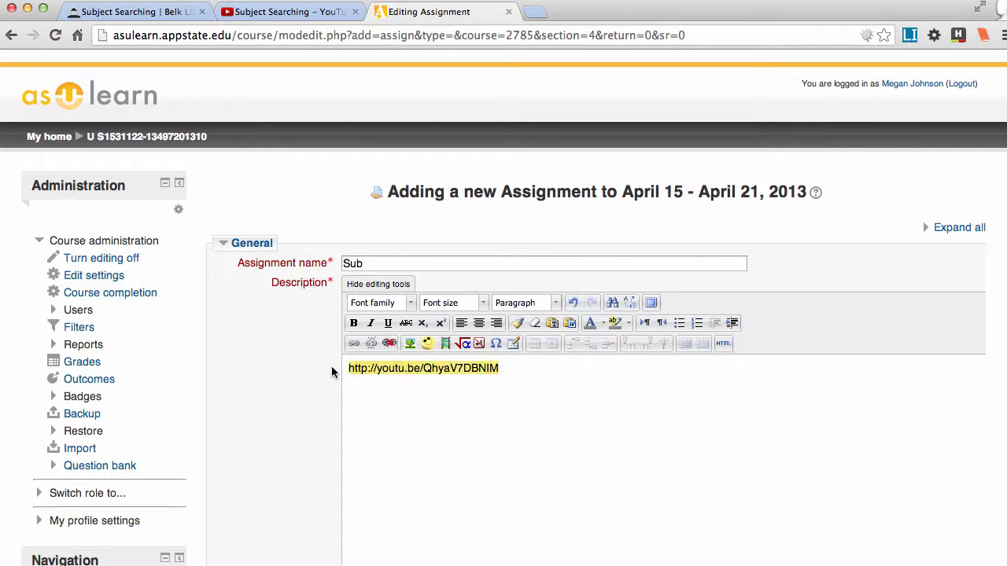
pyautogui.click(354, 343)
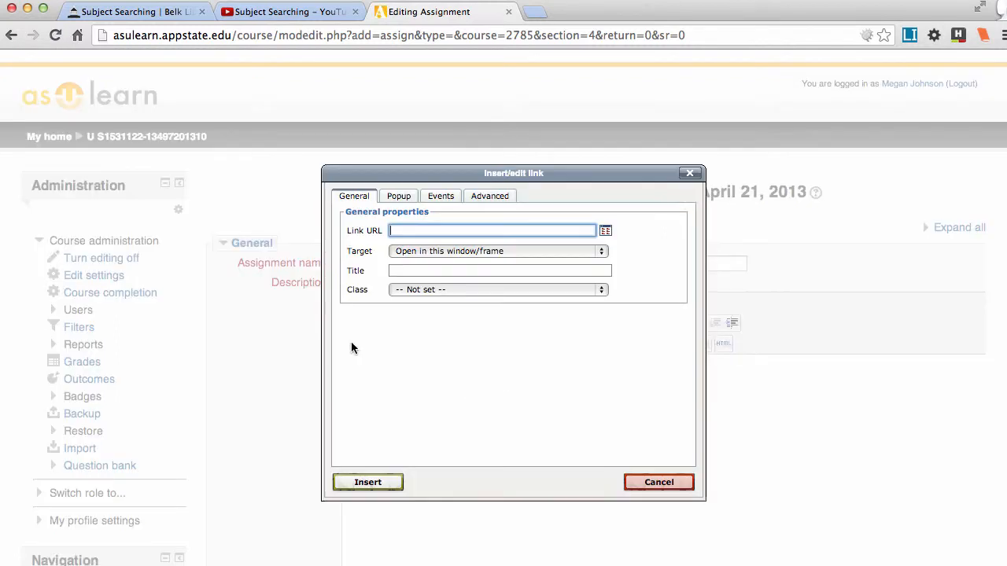
pyautogui.write('http://youtu.be/QhyaV7DBNlM')
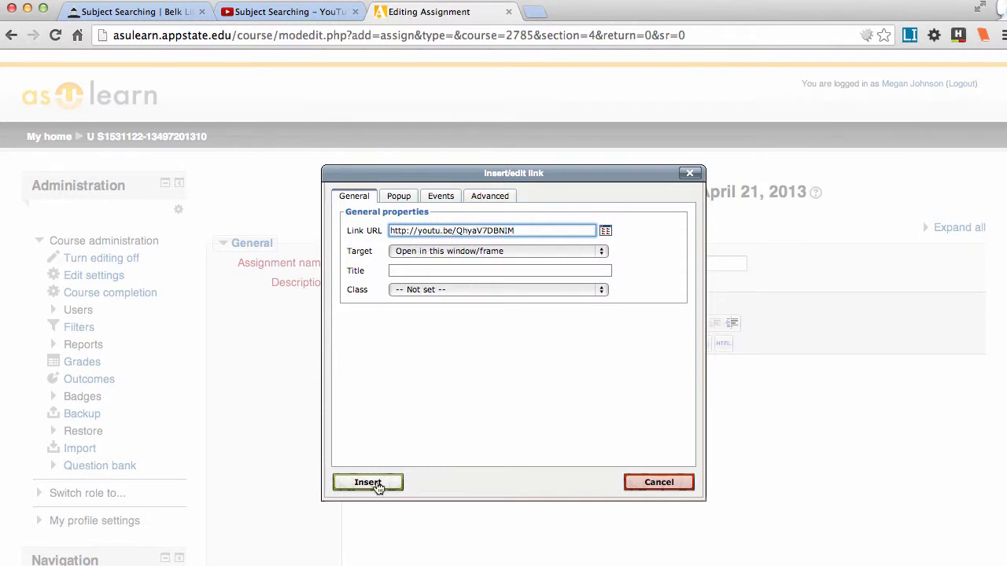
pyautogui.click(367, 482)
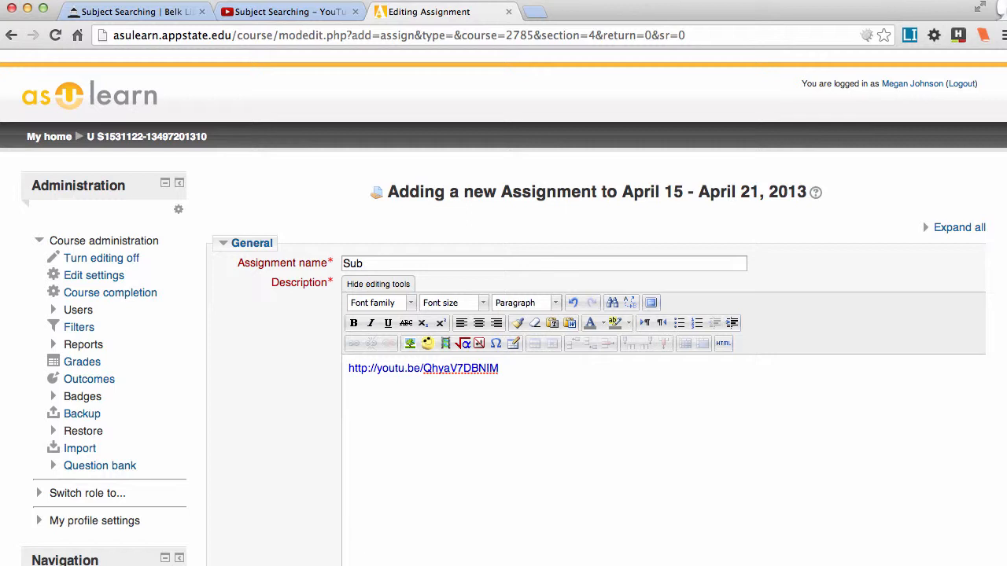
# - Type the line 'For you sub' below the video link
pyautogui.write('Fo')
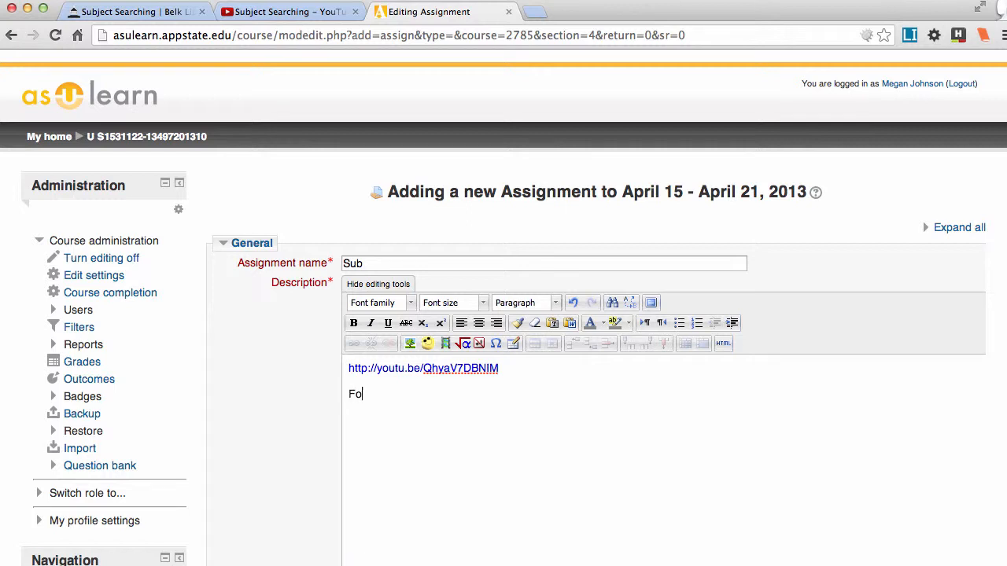
pyautogui.write('r you sub')
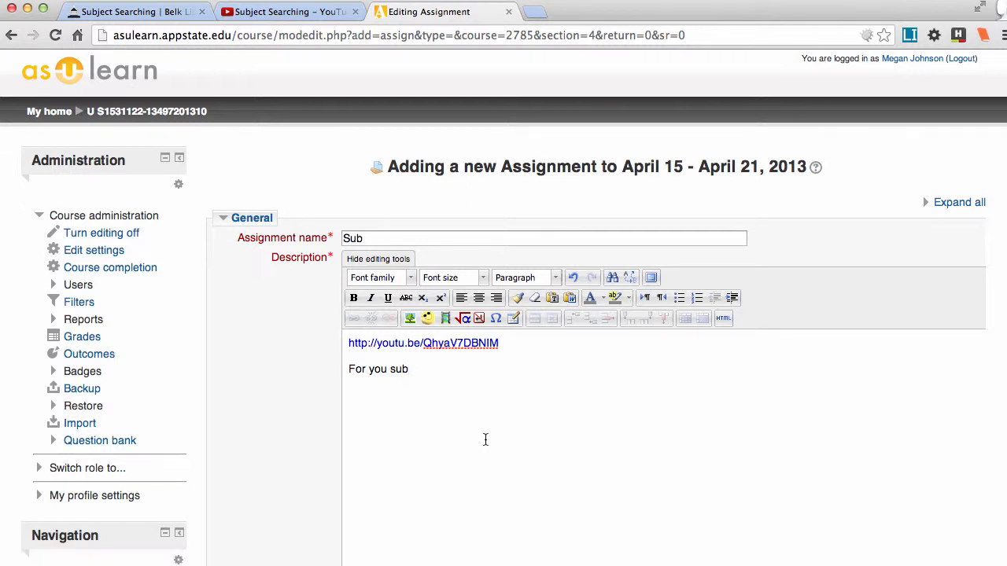
# - Set Submission types to Online text, with File submissions unticked
pyautogui.scroll(-3)
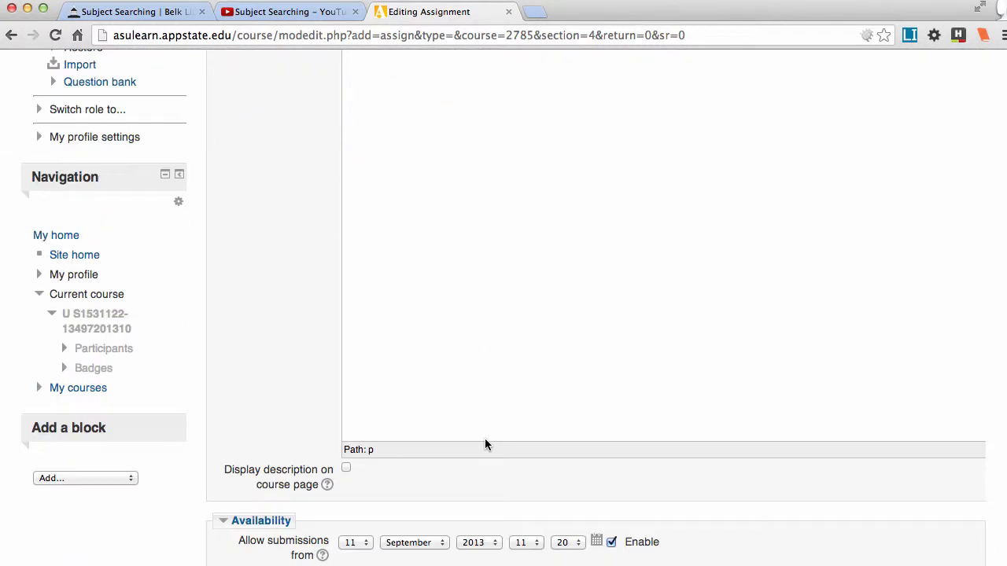
pyautogui.scroll(-3)
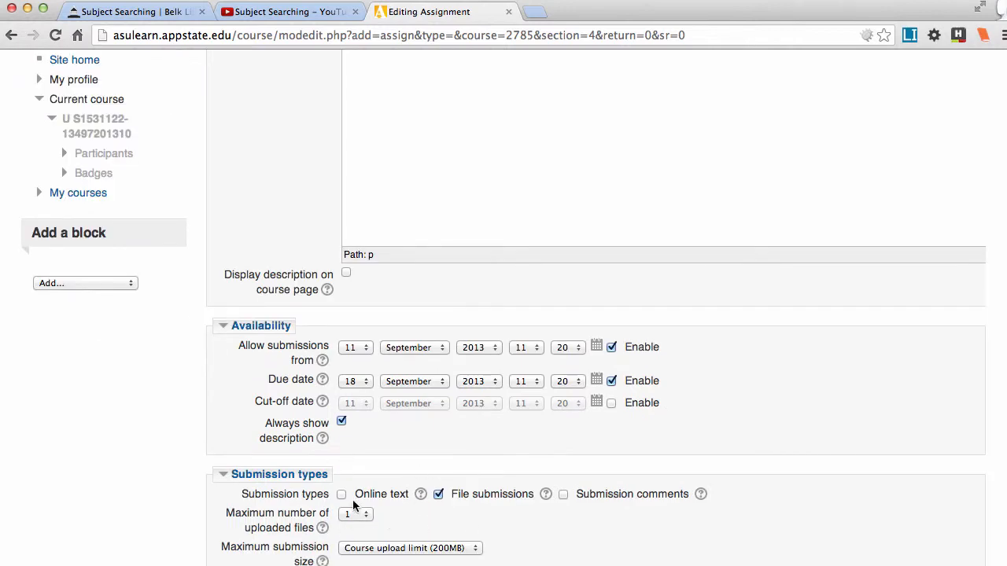
pyautogui.click(341, 494)
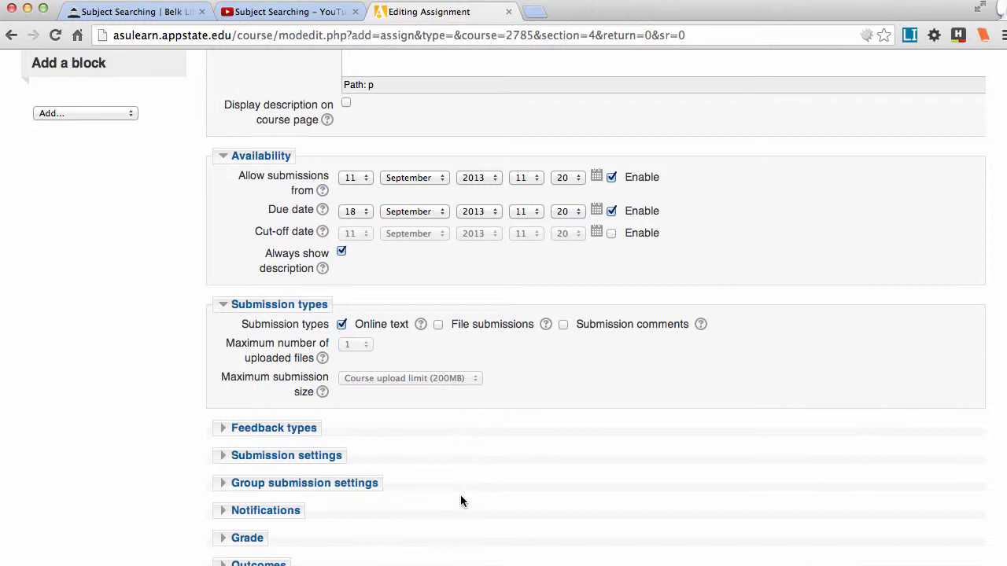
pyautogui.scroll(-3)
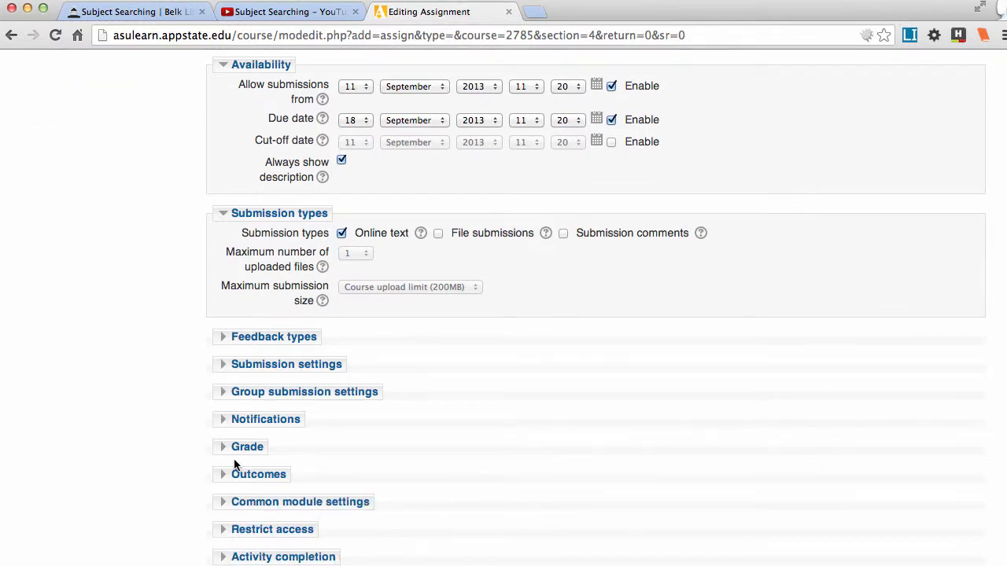
# - Switch the assignment's grade type from 100 points to the Satisfactory scale
pyautogui.click(247, 447)
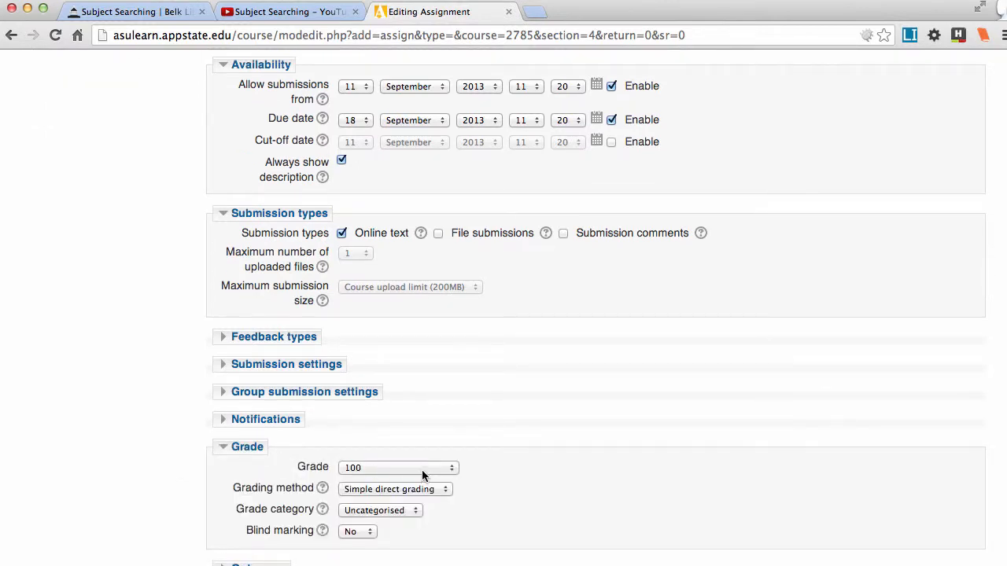
pyautogui.click(397, 467)
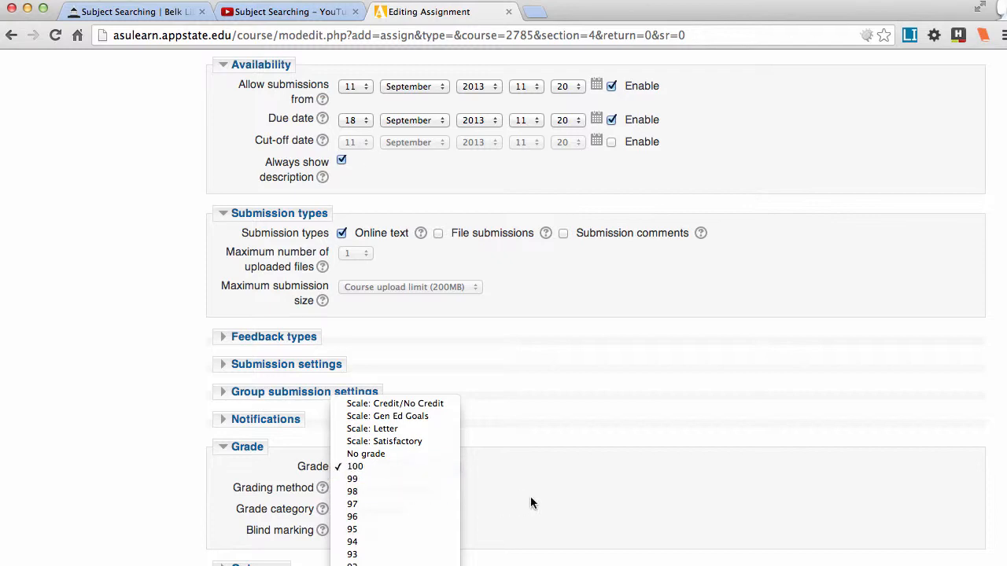
pyautogui.moveTo(384, 441)
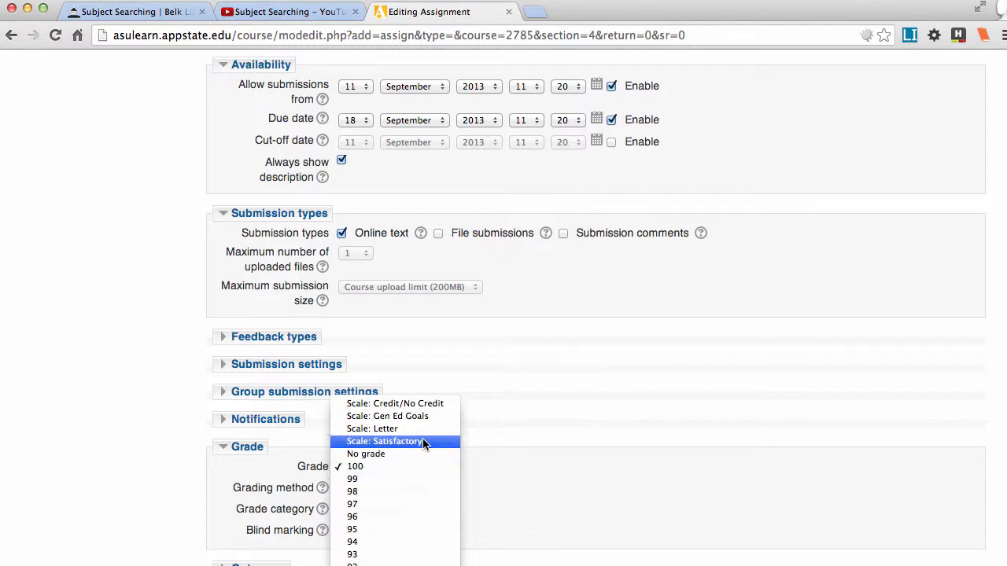
pyautogui.click(385, 441)
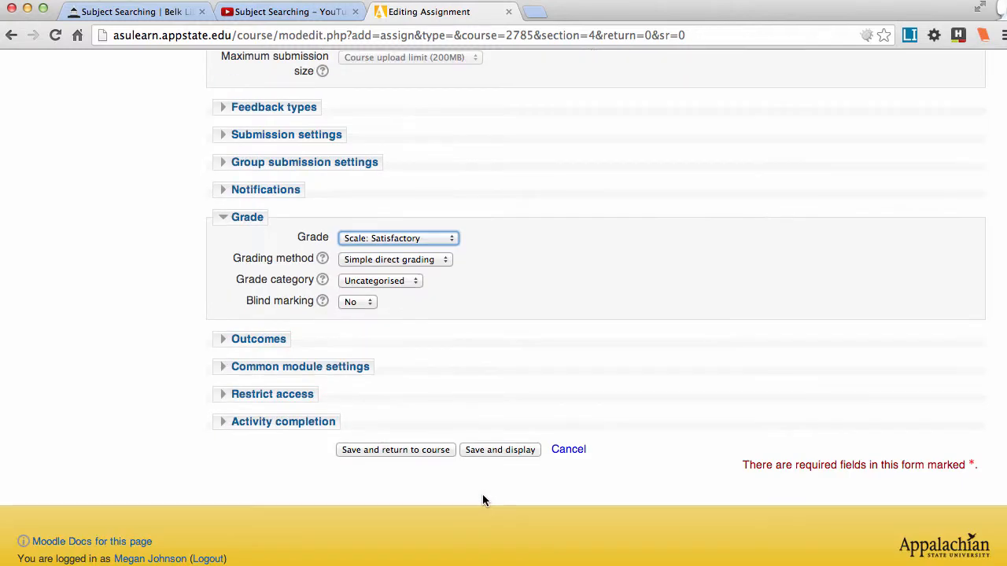
# - Save and display the Sub assignment, then return to the Belk Library Subject Searching tab
pyautogui.click(499, 449)
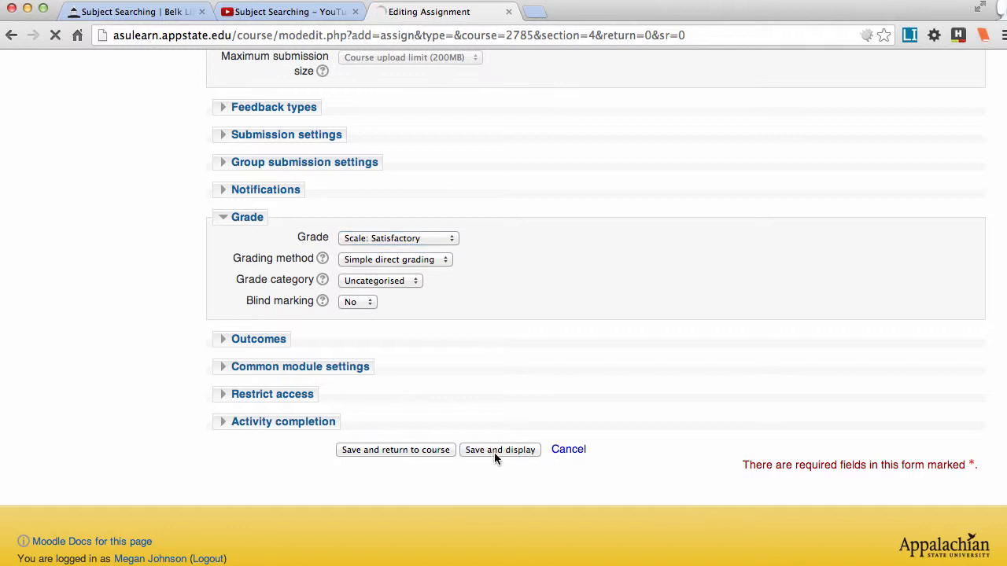
pyautogui.click(500, 449)
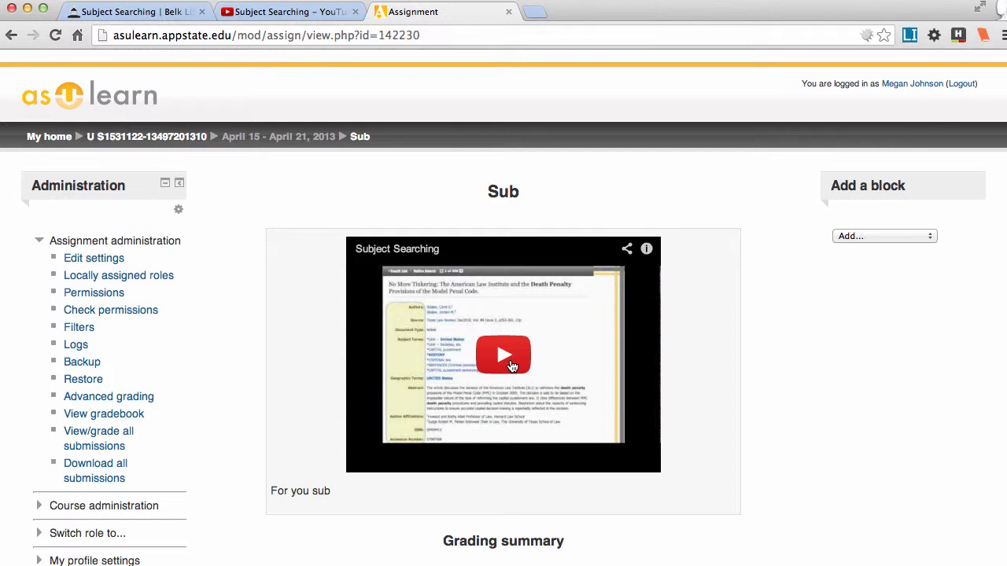
pyautogui.moveTo(613, 477)
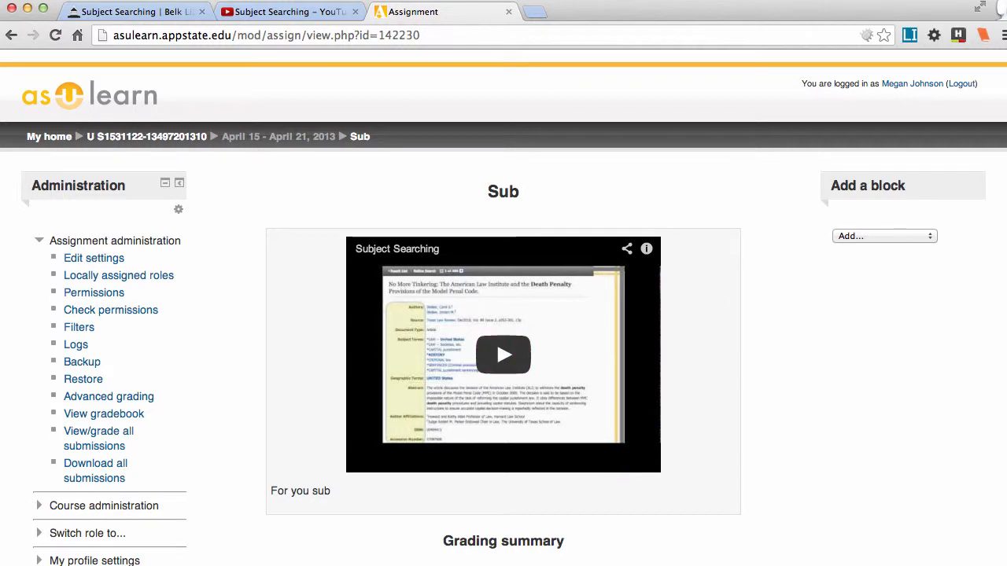
pyautogui.click(118, 11)
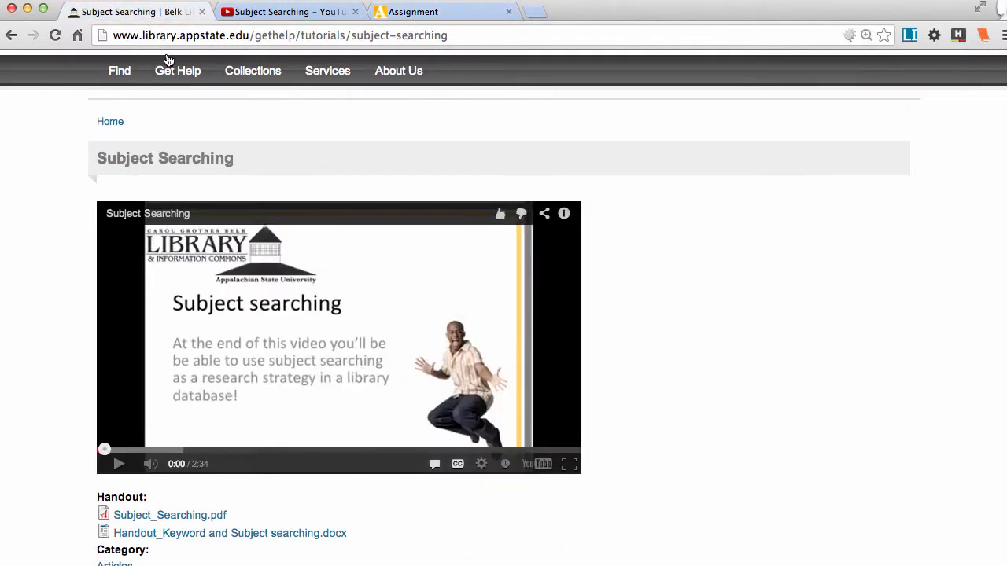